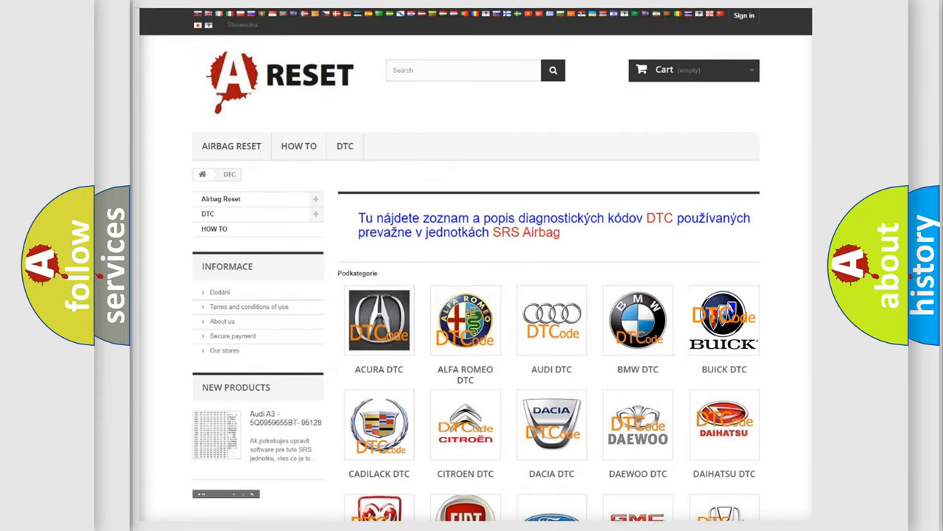
Browse the Buick DTC list of airbag codes from B0002 down through the B101E entries.
click(724, 320)
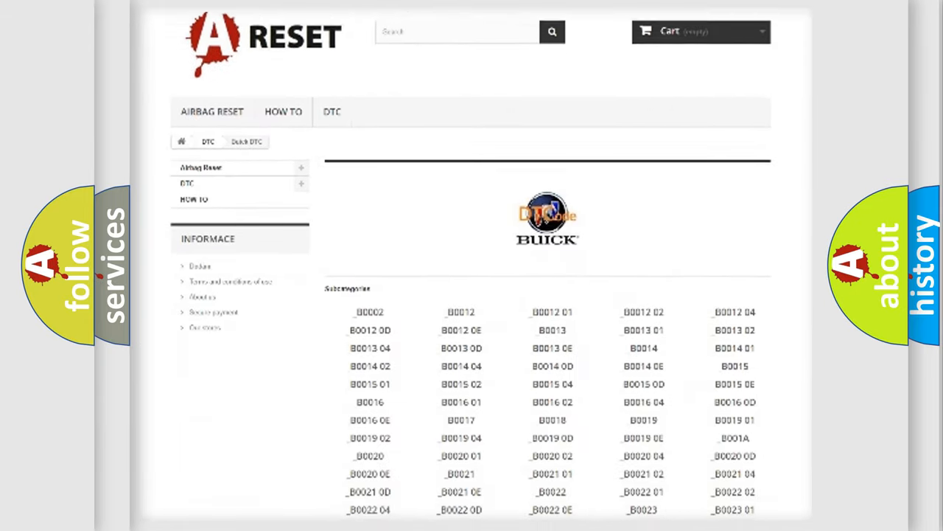
scroll(down, 3)
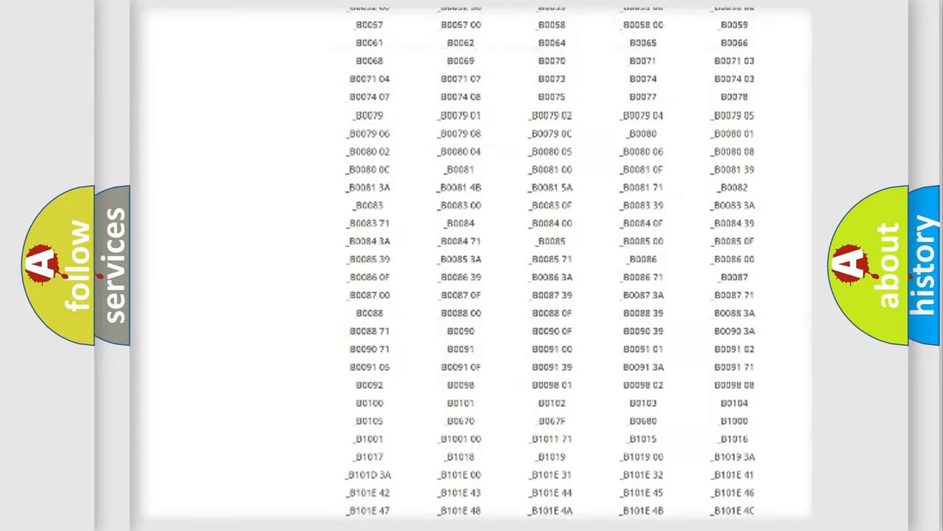